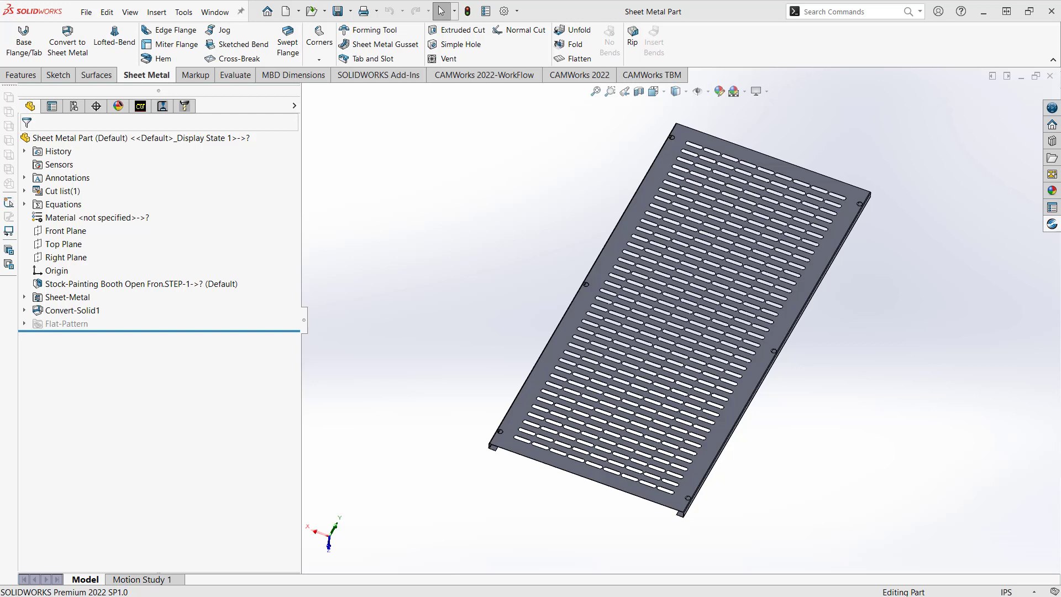
mouse_move(502, 156)
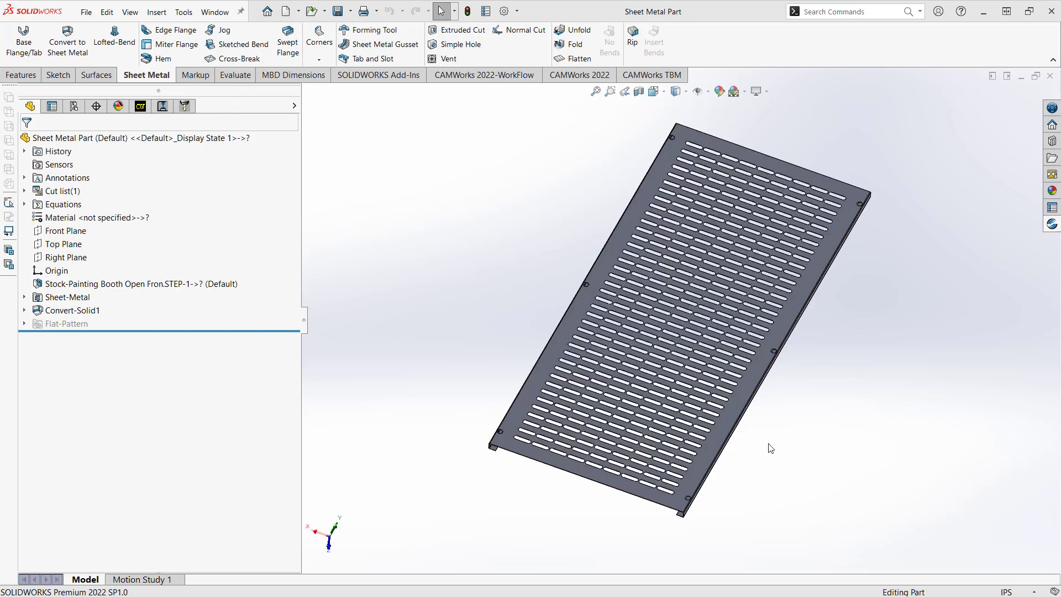
mouse_move(467, 309)
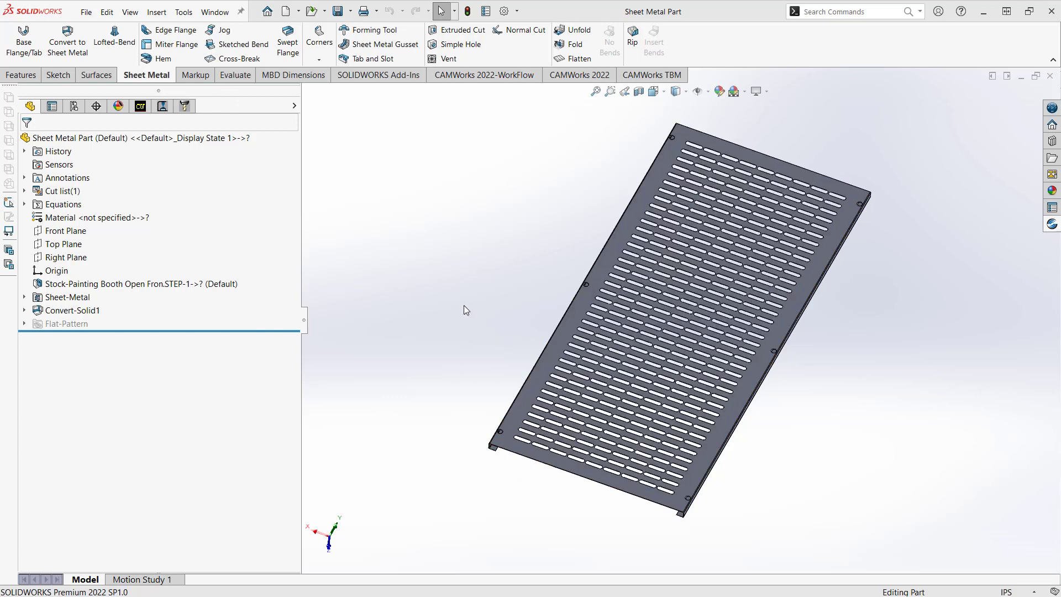
mouse_move(451, 294)
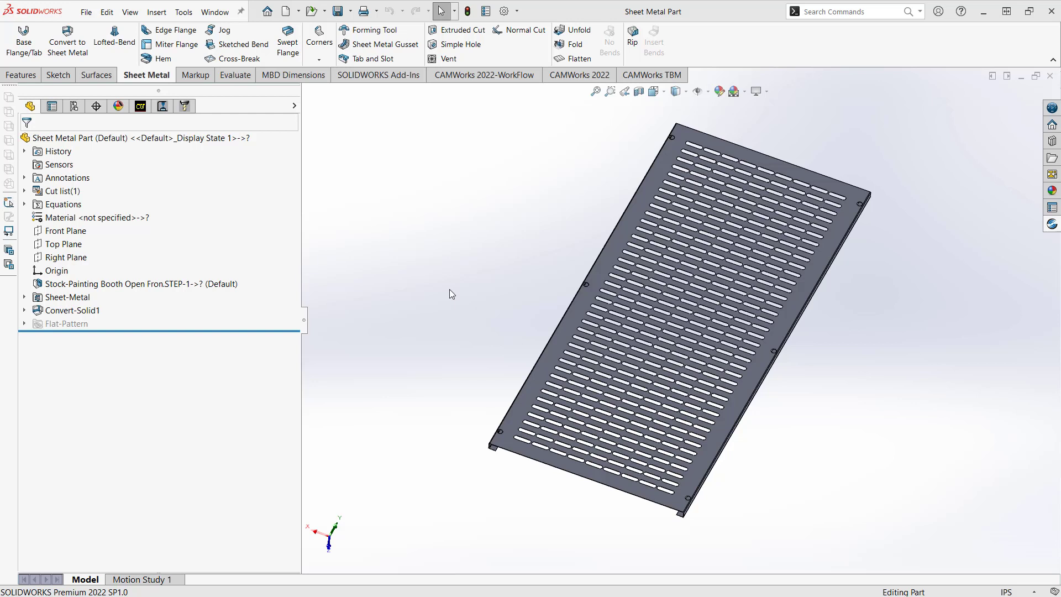
mouse_move(575, 58)
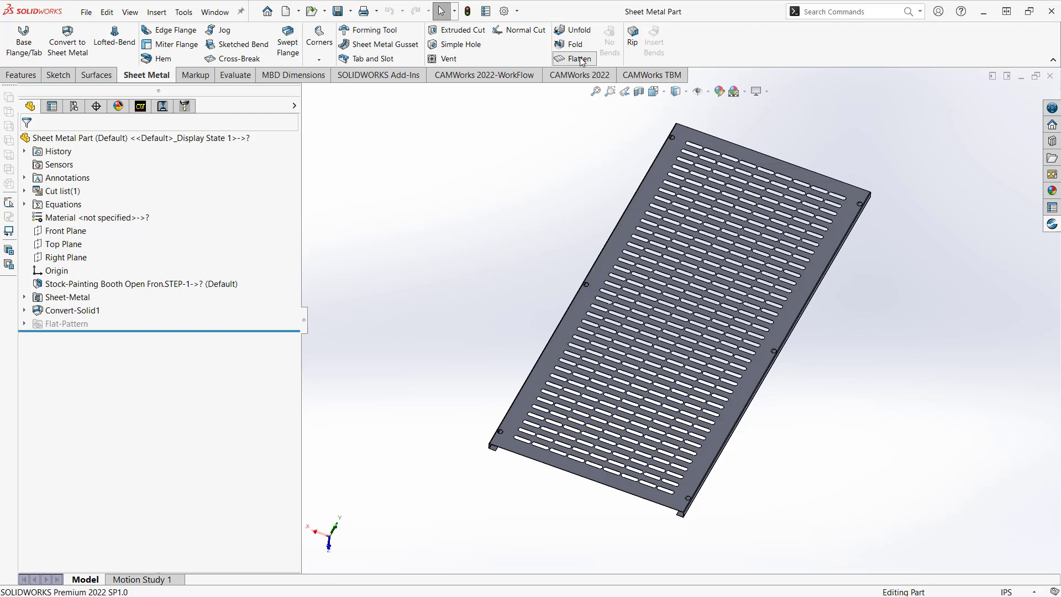
- Flatten the slotted sheet metal plate so the Flat-Pattern feature becomes active
click(578, 58)
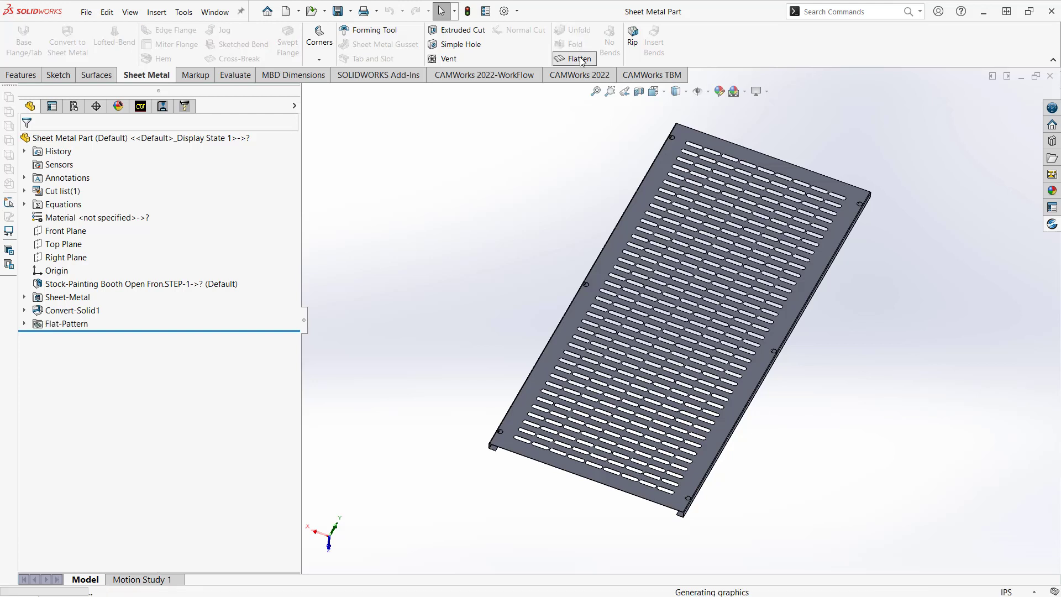
click(578, 58)
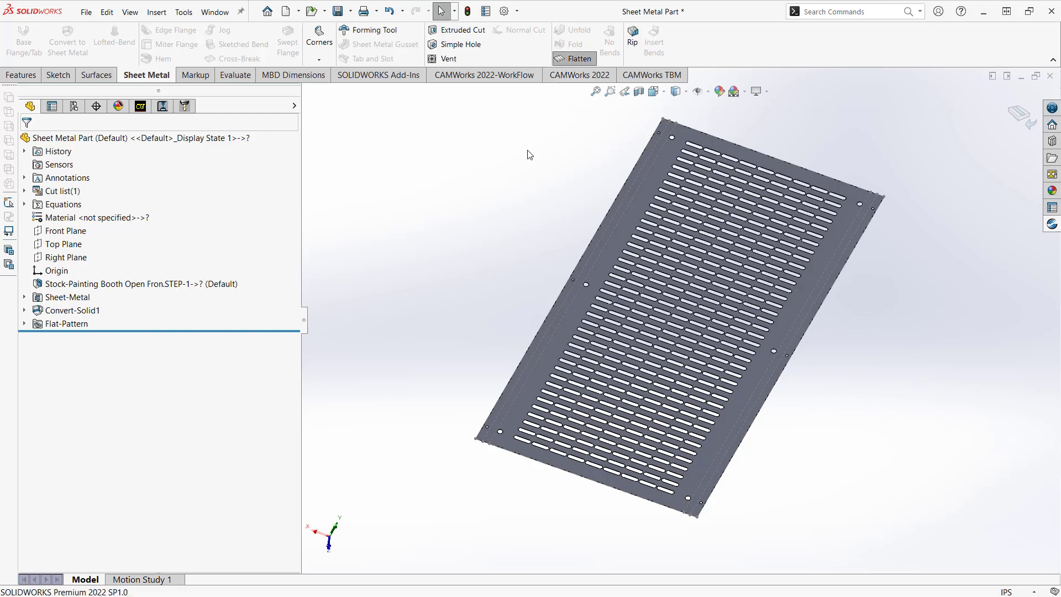
mouse_move(558, 90)
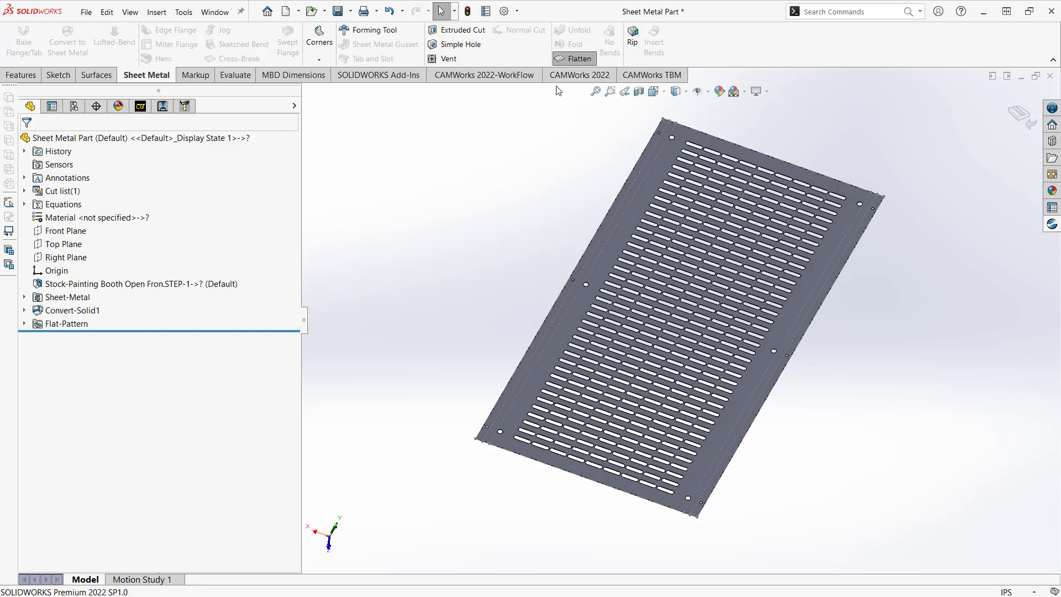
- Switch to CAMWorks 2022 and review the 6061-T6 stock in Stock Manager
click(576, 74)
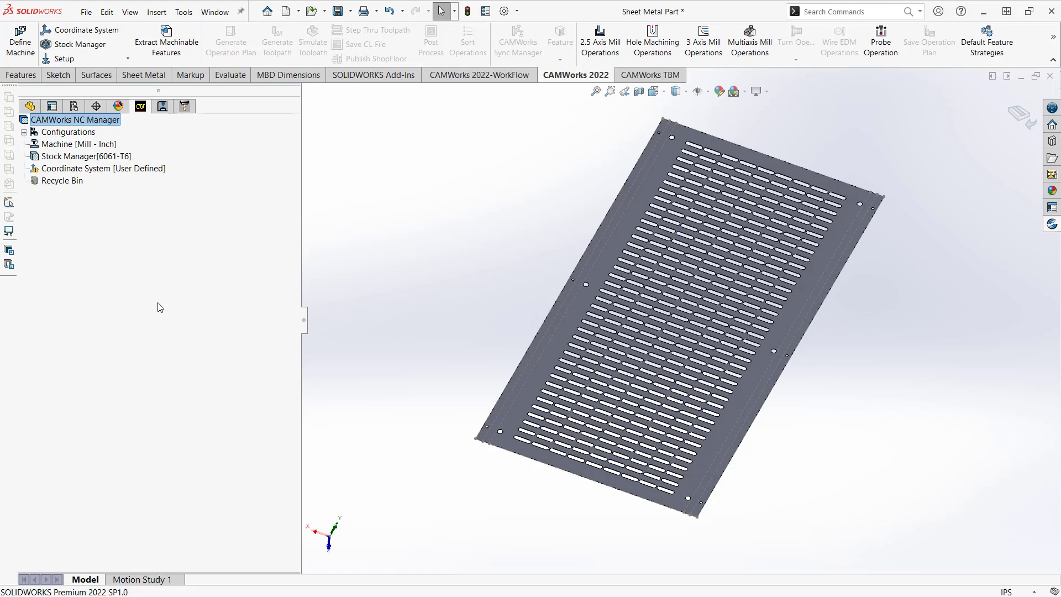
mouse_move(167, 243)
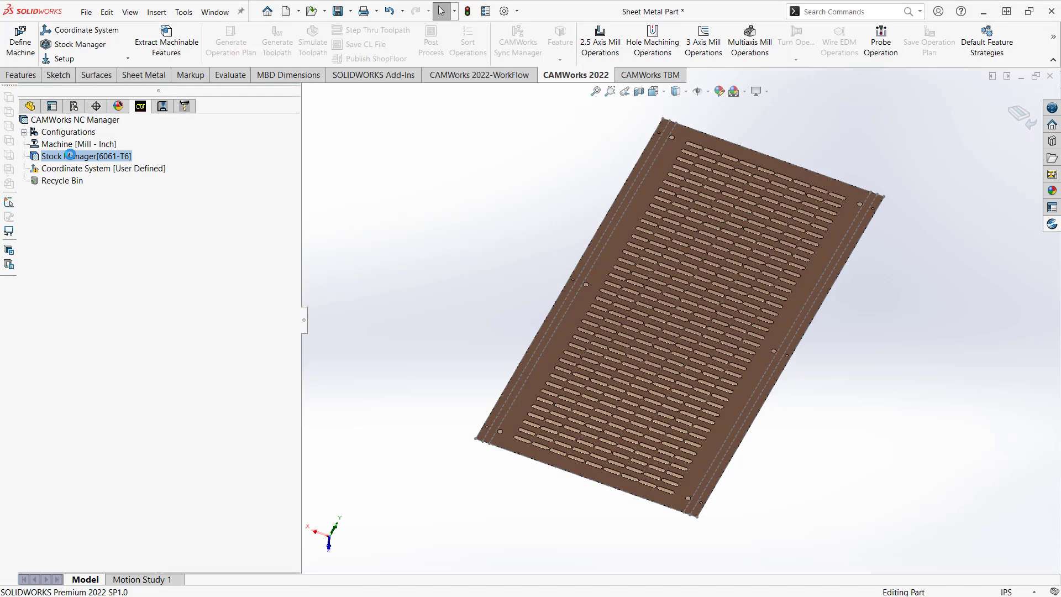
double_click(87, 156)
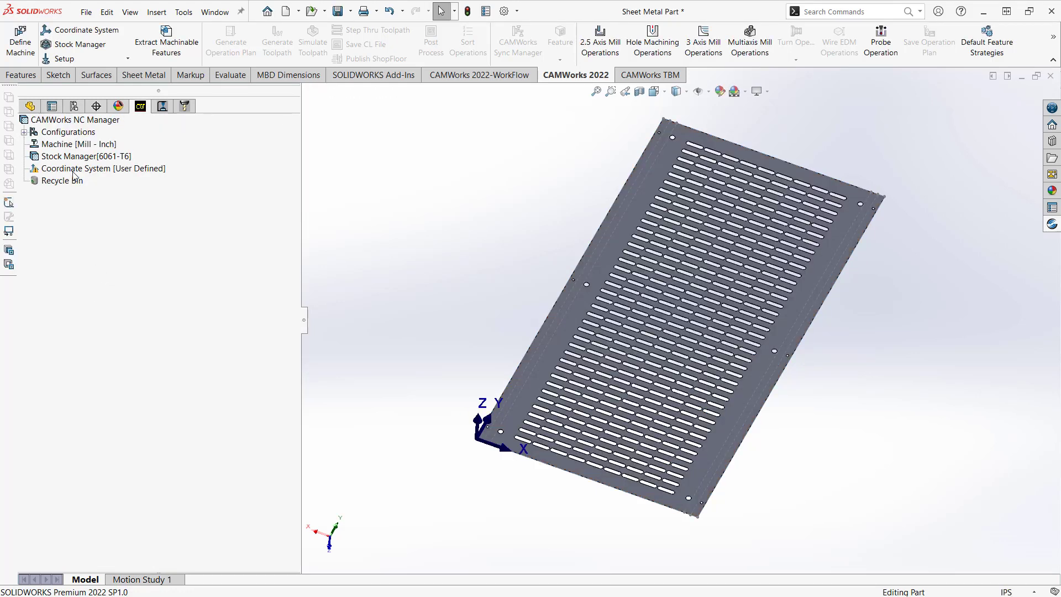
- Place the machining coordinate system origin at the plate's bounding box vertex with Z up
click(103, 168)
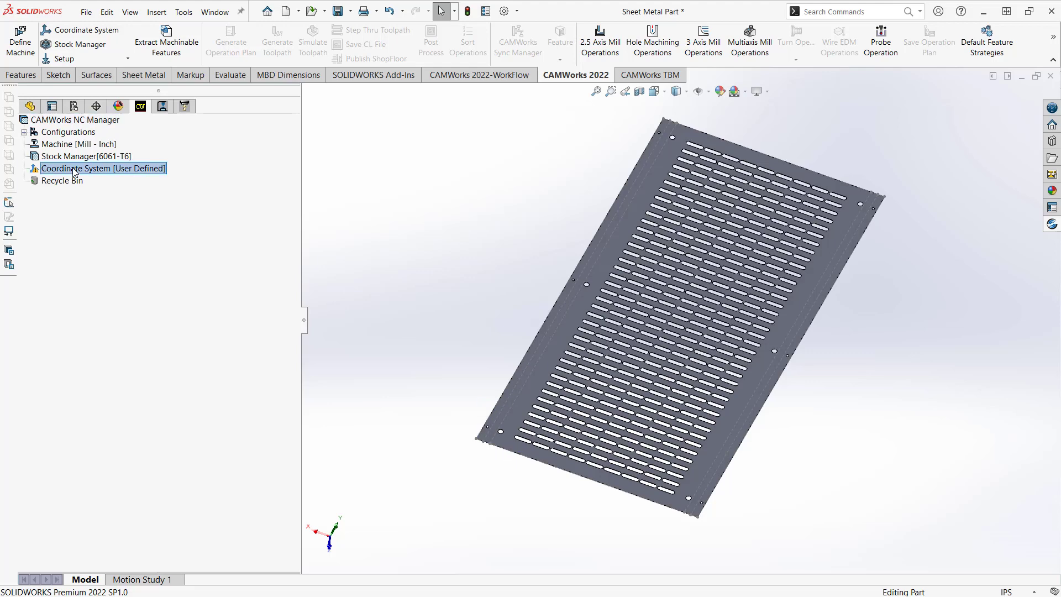
double_click(103, 168)
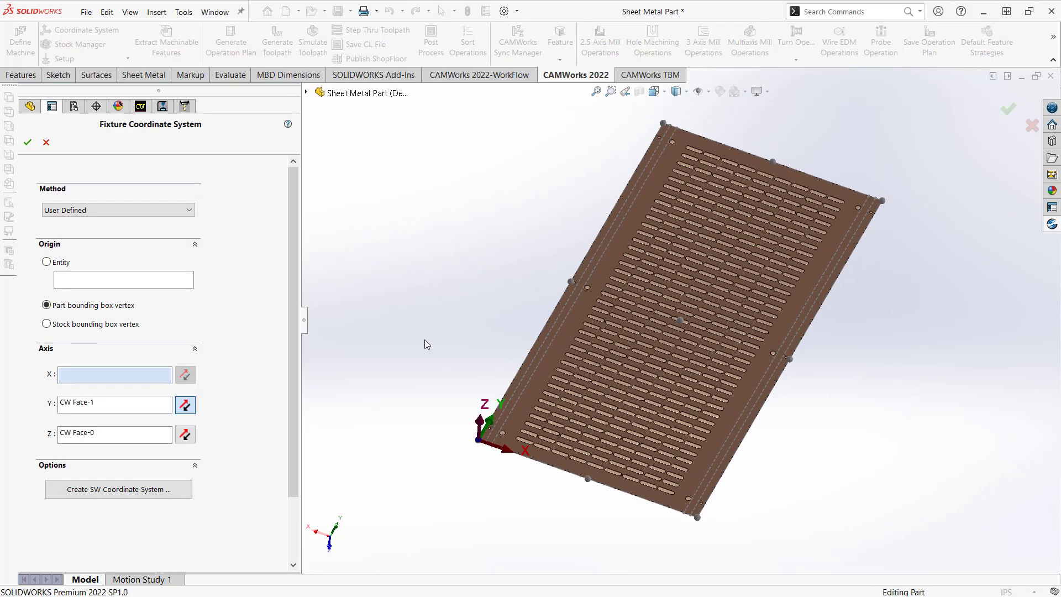
click(27, 142)
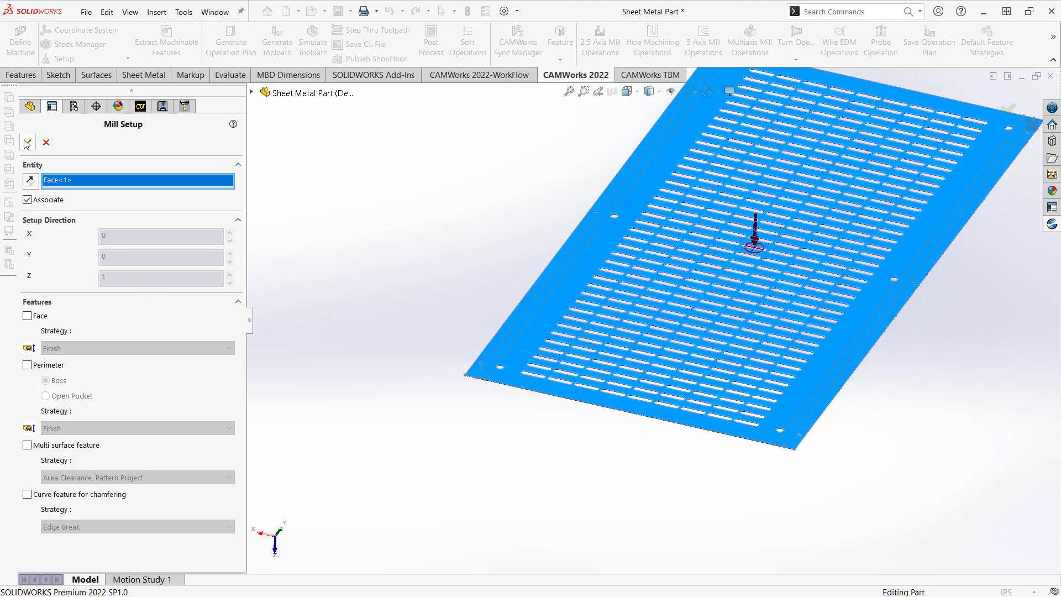
- Confirm Mill Part Setup1 on the plate's top face
click(27, 142)
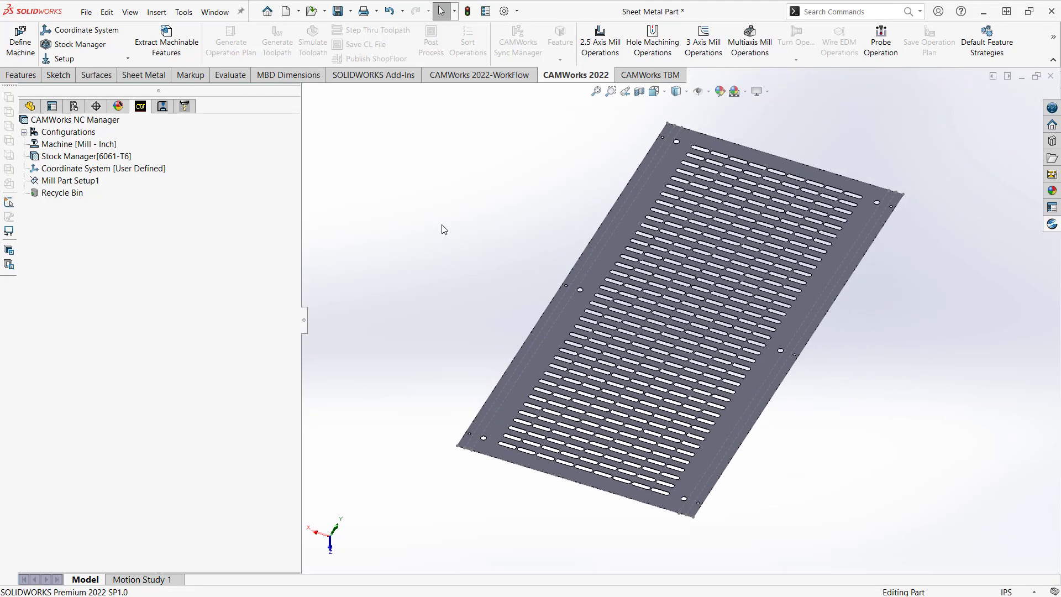
mouse_move(409, 210)
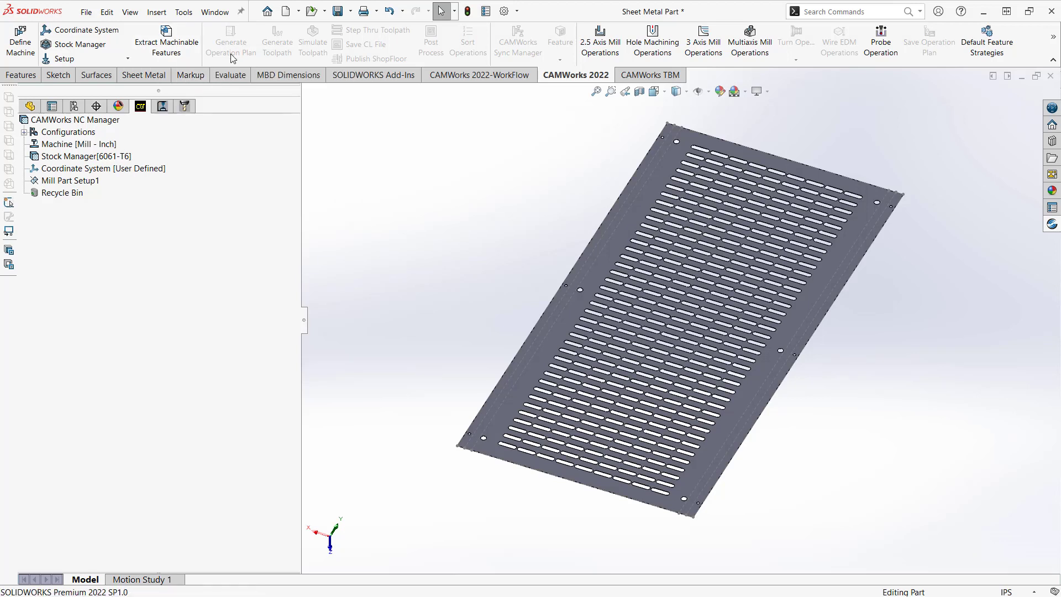
mouse_move(281, 55)
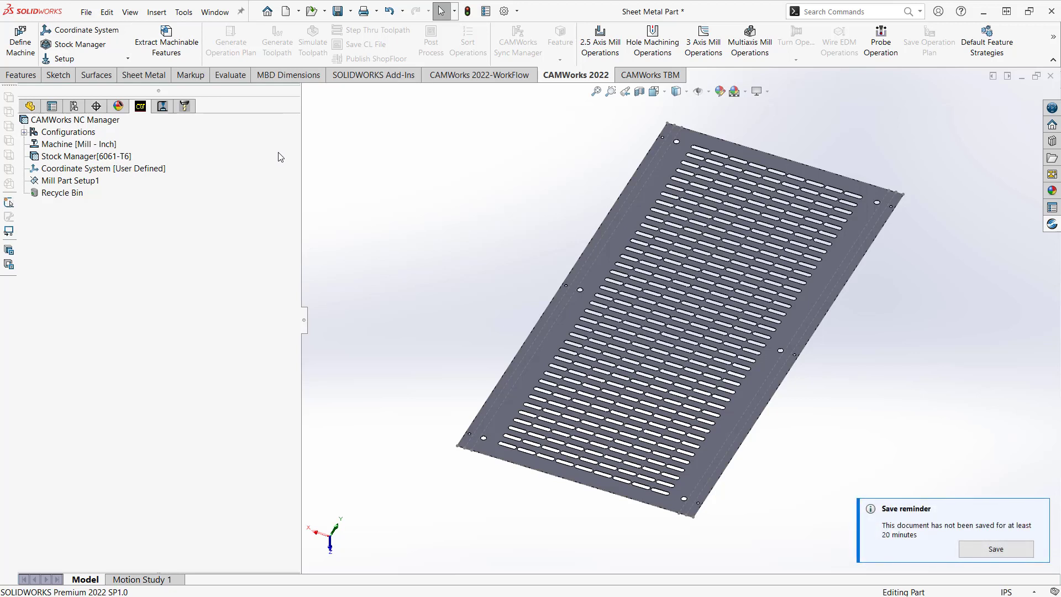
- Extract machinable features and check the obround pocket group and Hole Group2 coverage
click(166, 41)
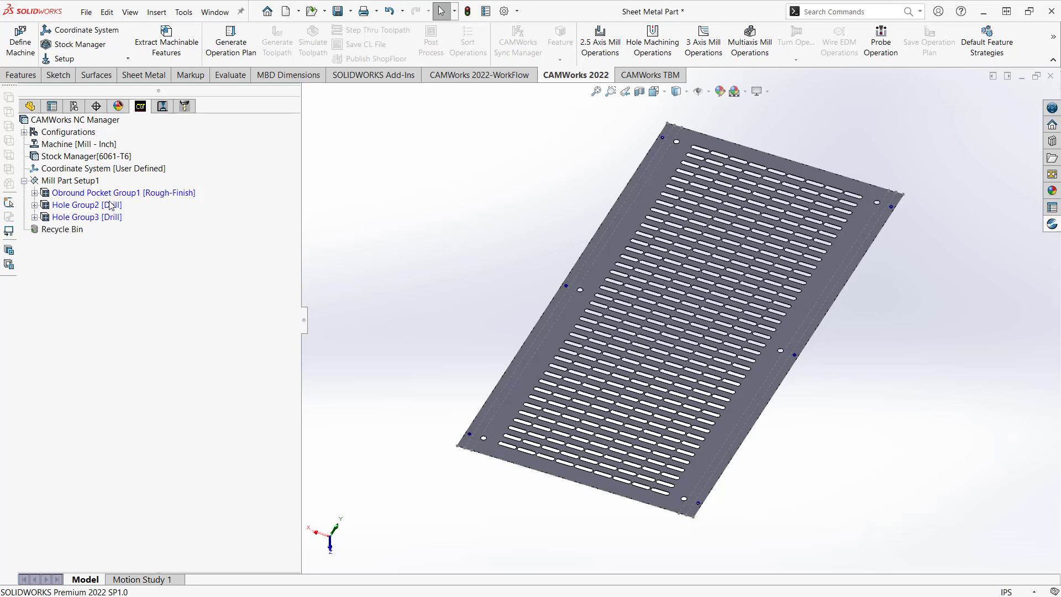
click(95, 193)
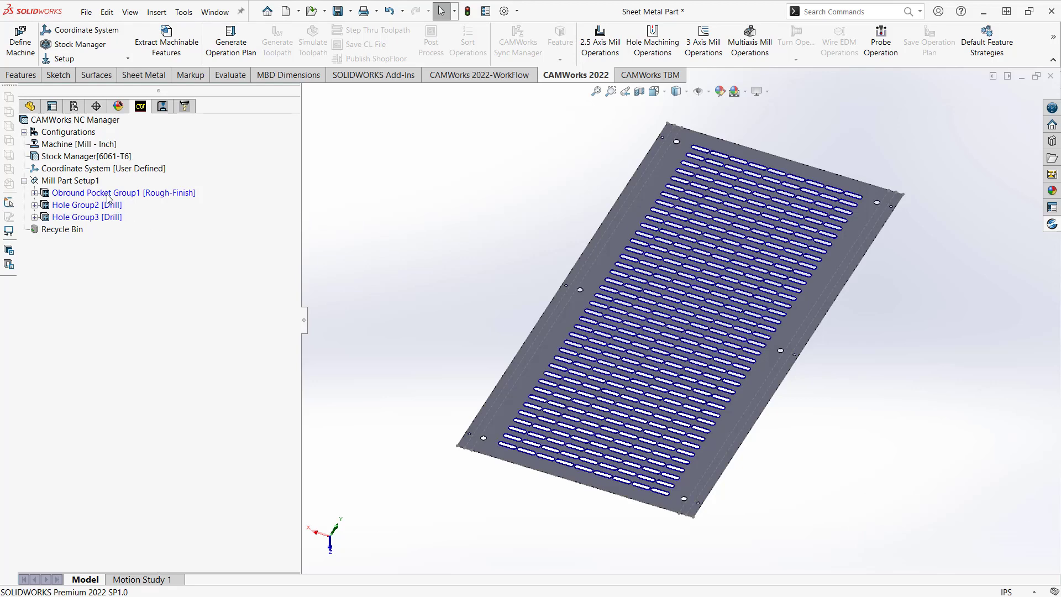
click(23, 192)
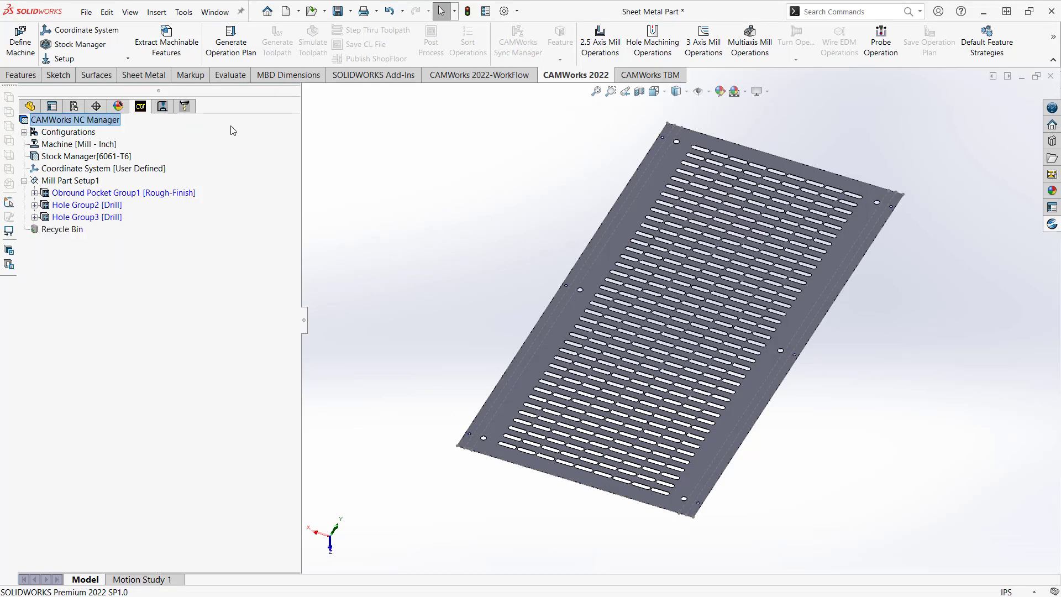
mouse_move(231, 39)
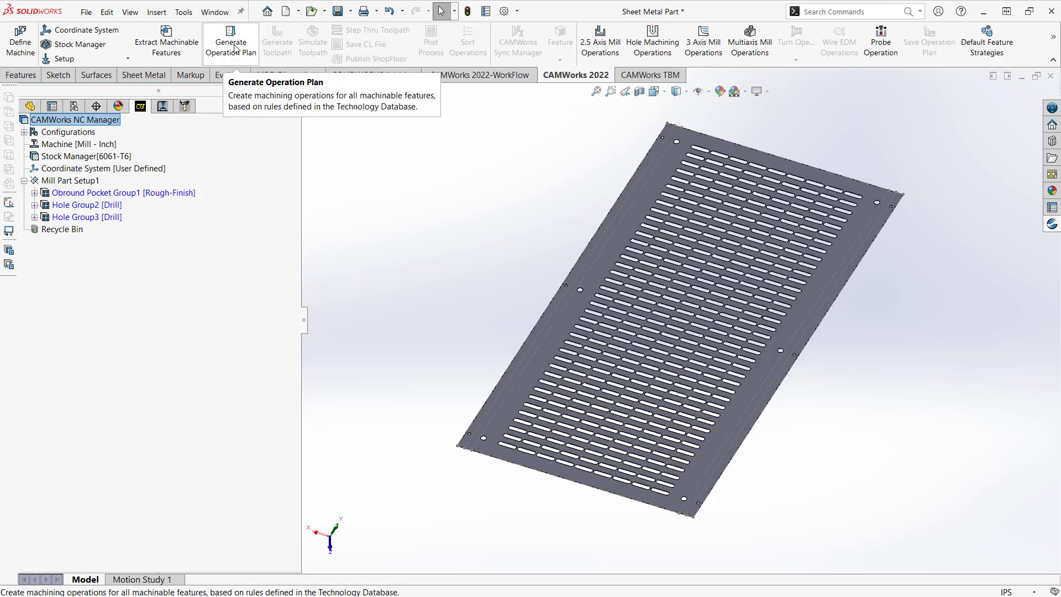
- Generate the operation plan and inspect the Drill1 operation
click(231, 40)
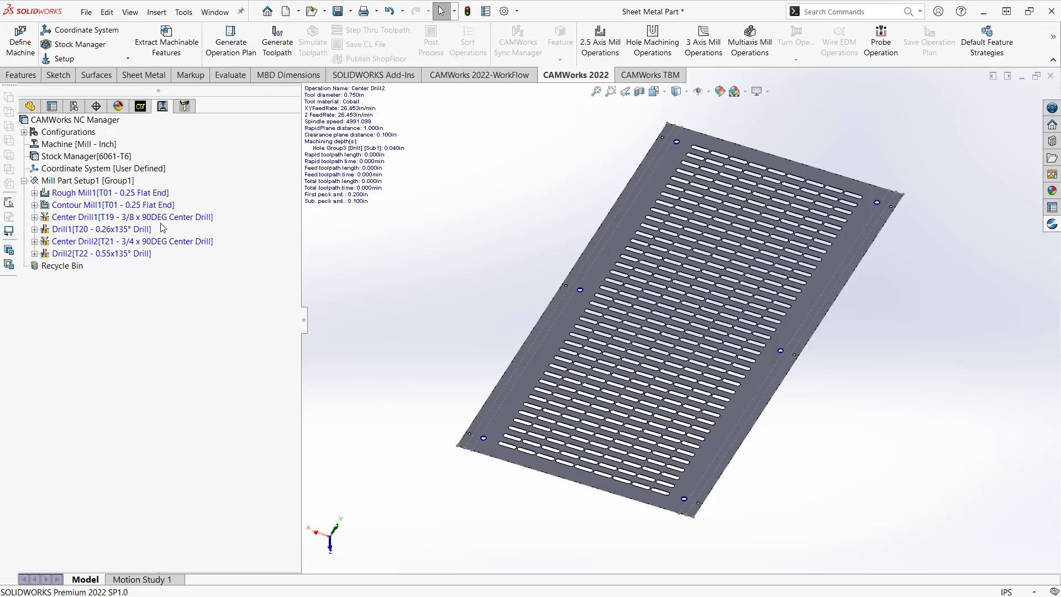
click(163, 106)
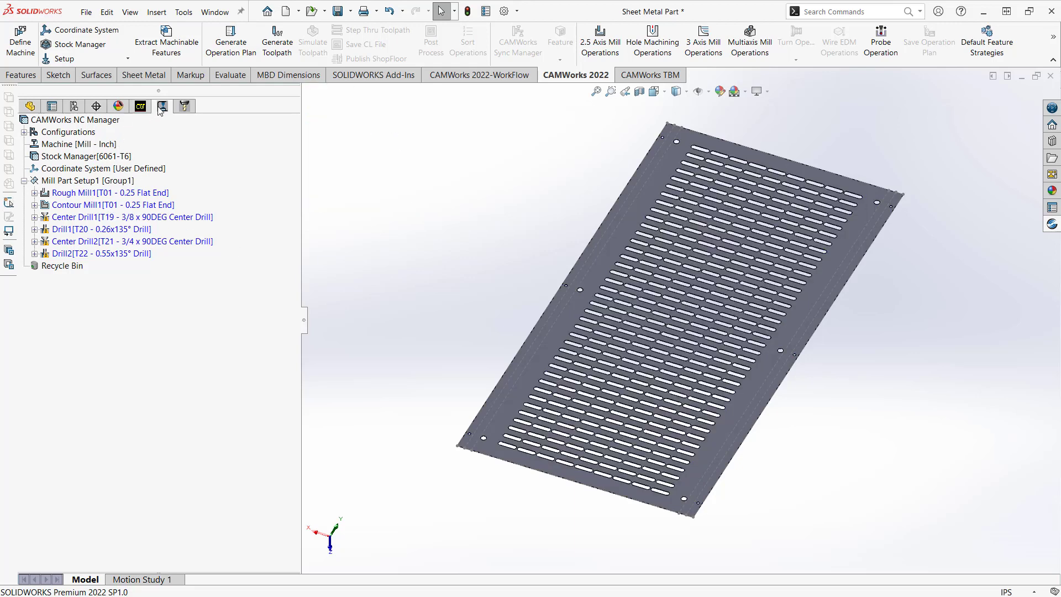
- Generate toolpaths for all operations and run the cutting simulation from Rough Mill1
click(276, 42)
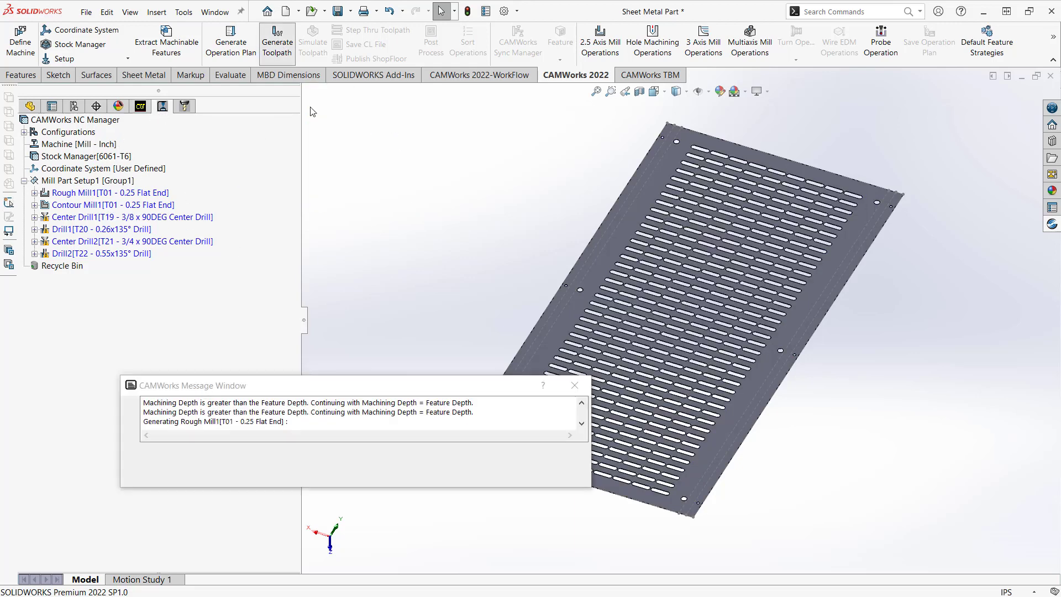
mouse_move(403, 206)
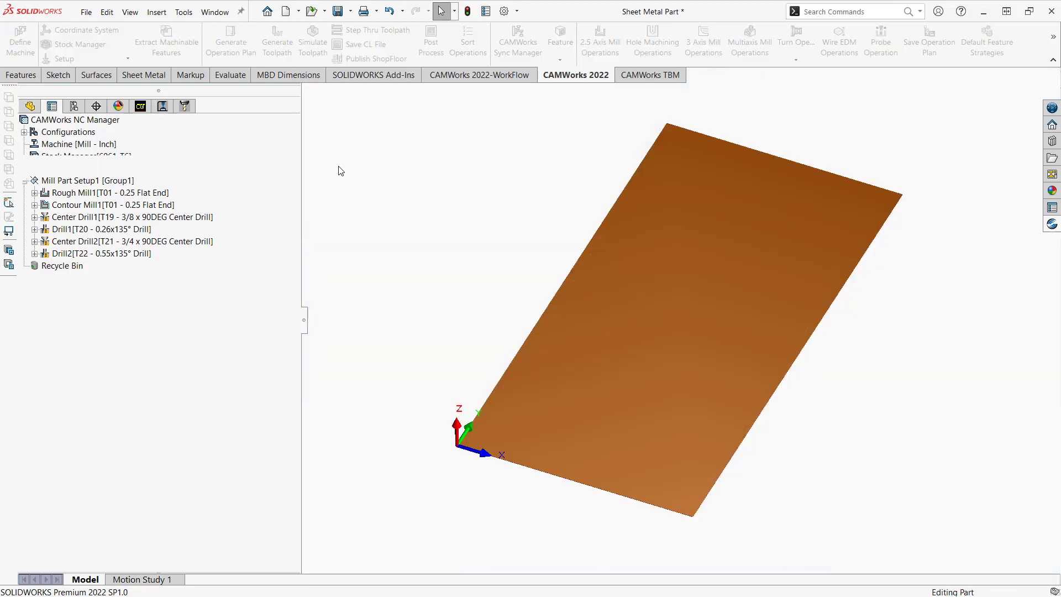
click(313, 41)
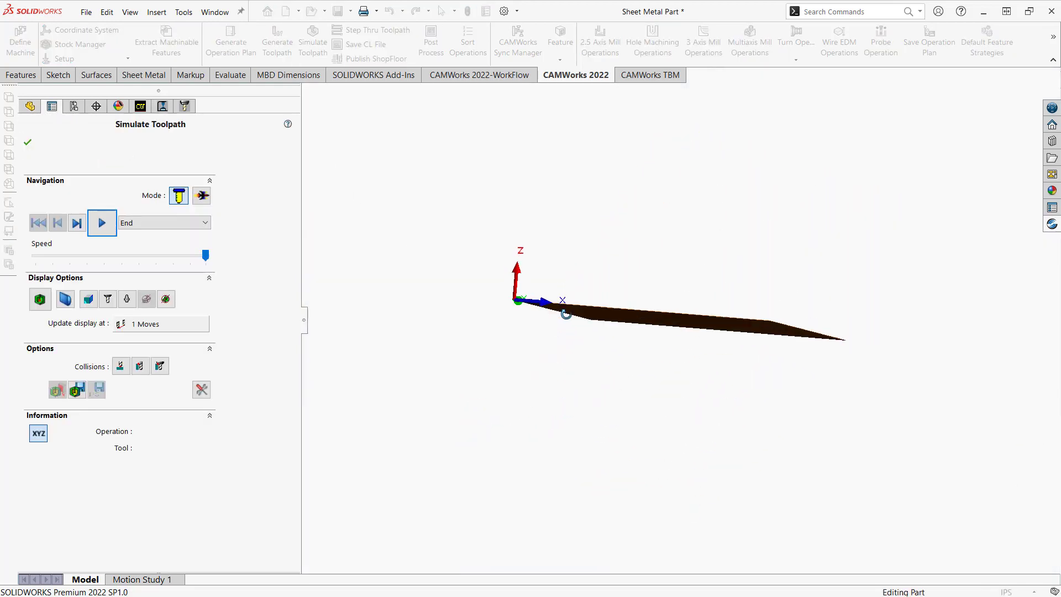
click(101, 222)
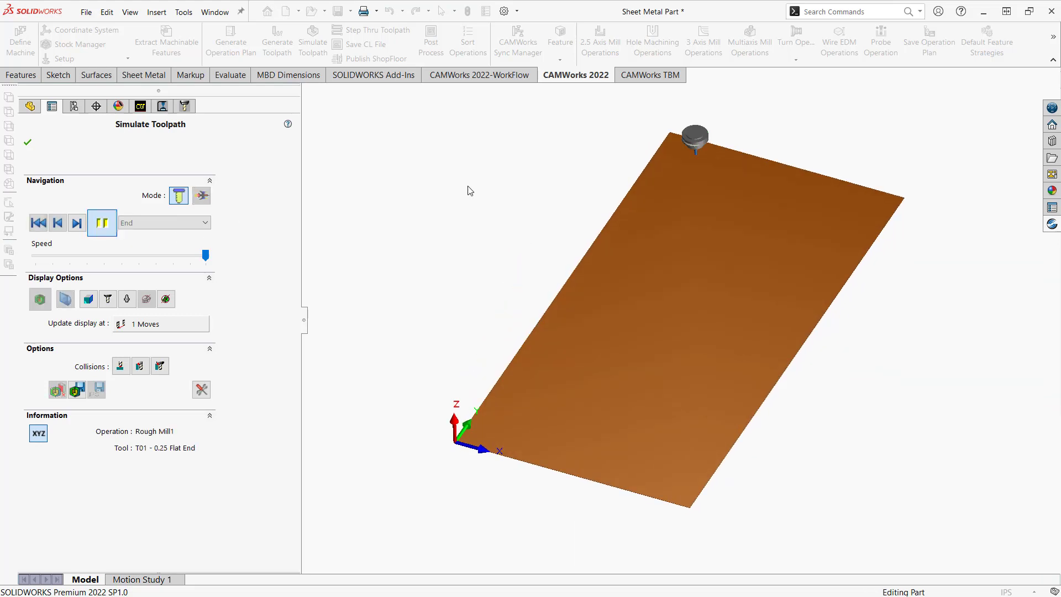